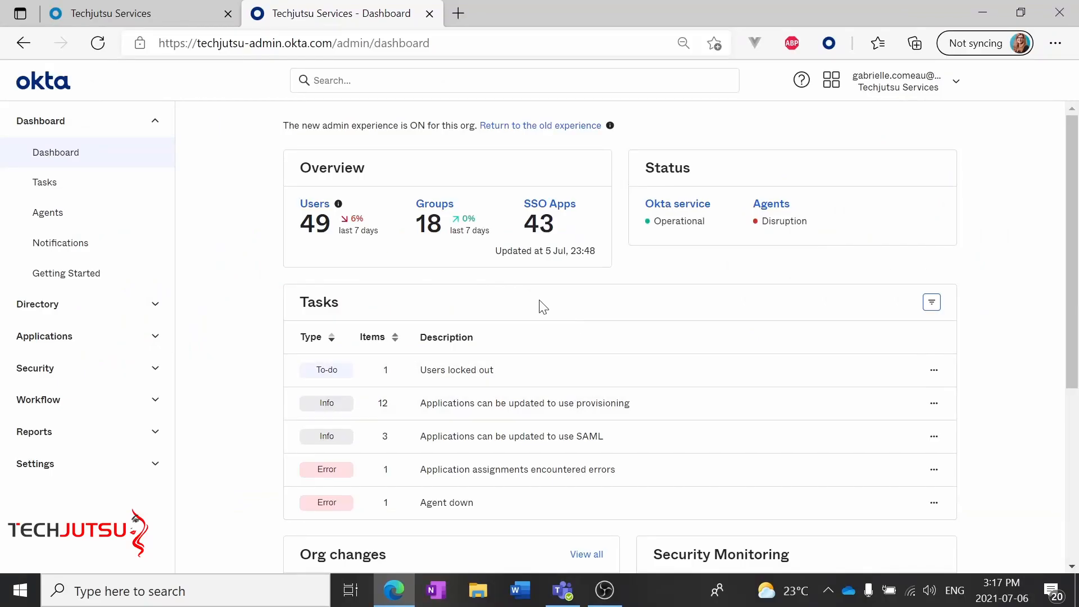
{"action": "mouse_move", "coordinate": [348, 149]}
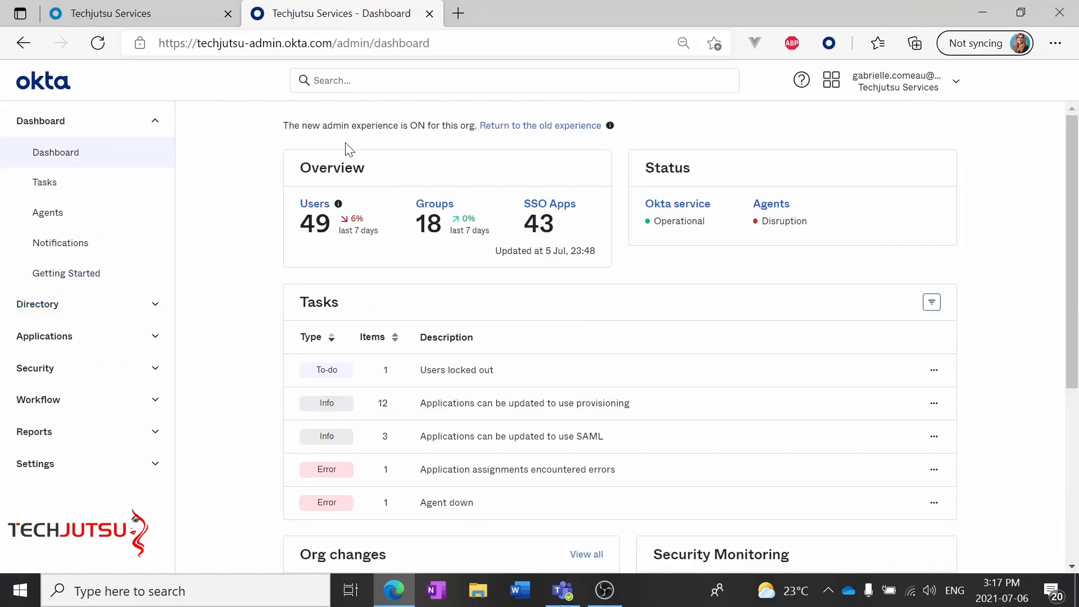
{"action": "type", "text": "Ann"}
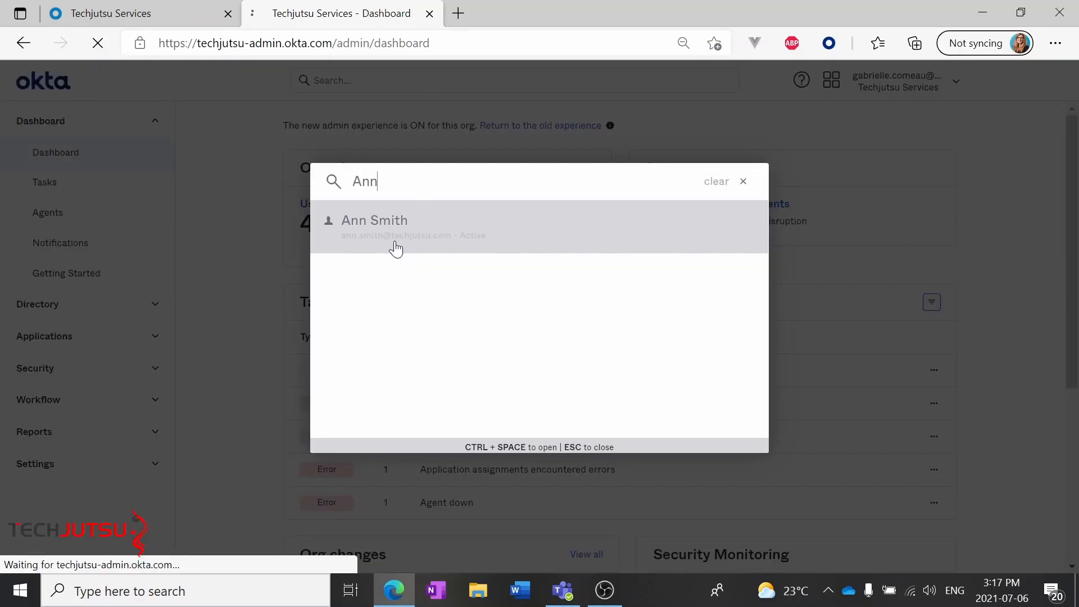
{"action": "left_click", "coordinate": [375, 220]}
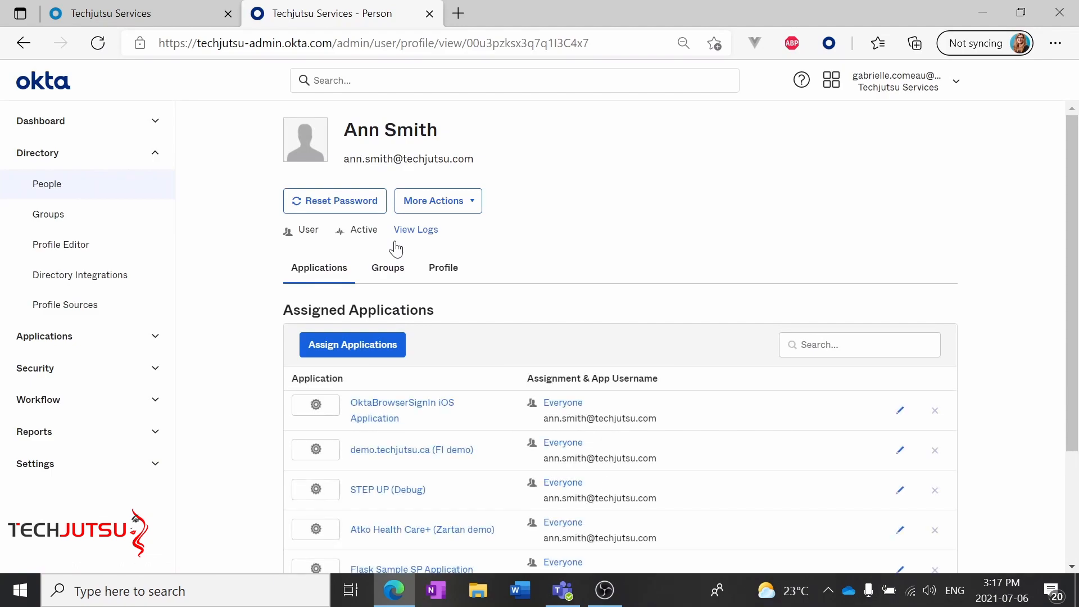
{"action": "mouse_move", "coordinate": [339, 246]}
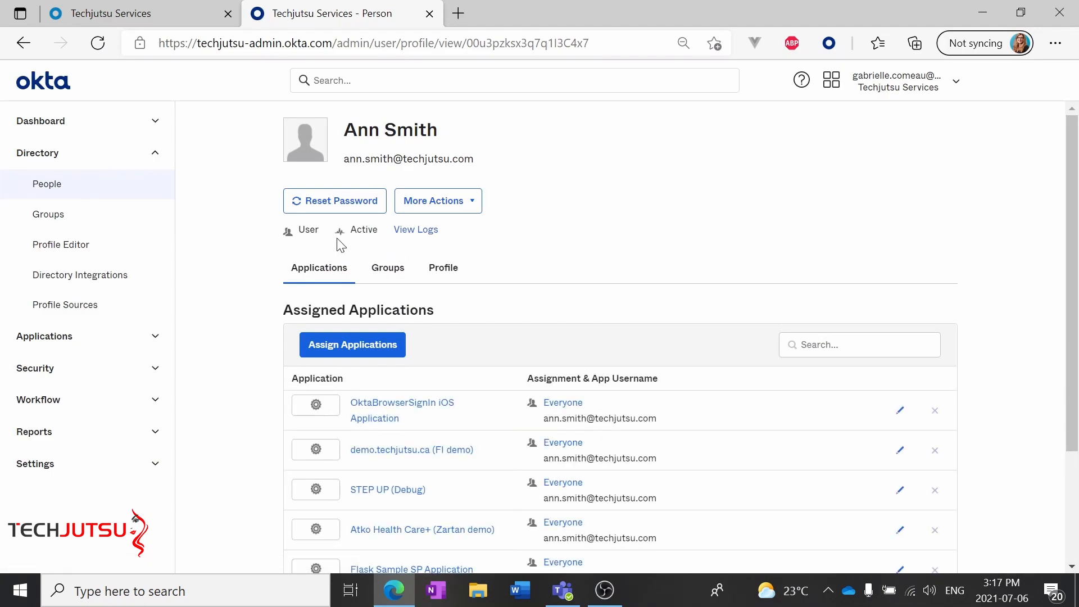
{"action": "left_click", "coordinate": [335, 200]}
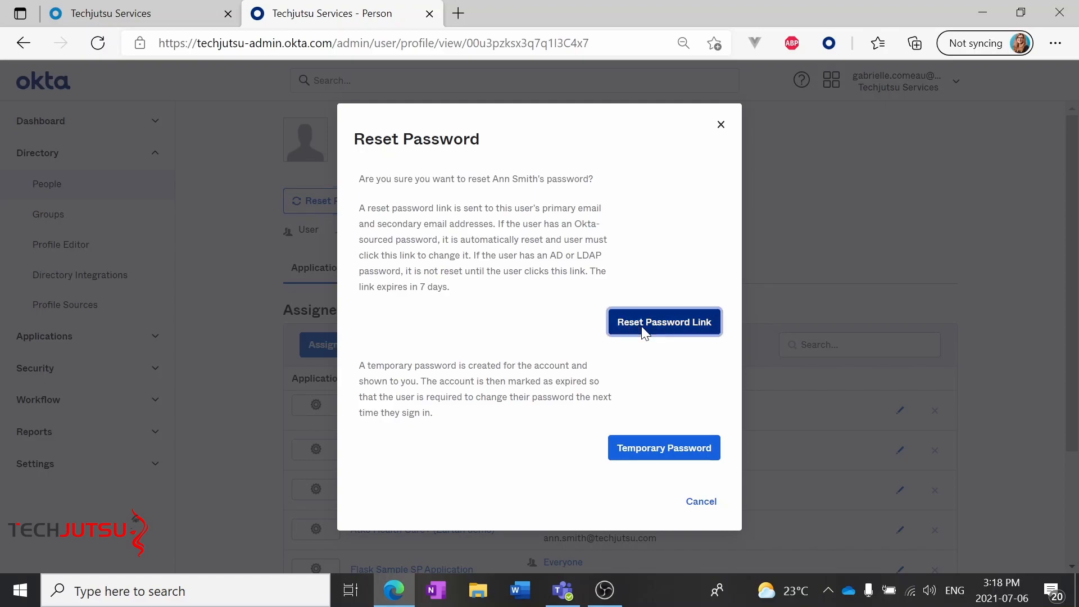
{"action": "left_click", "coordinate": [663, 322]}
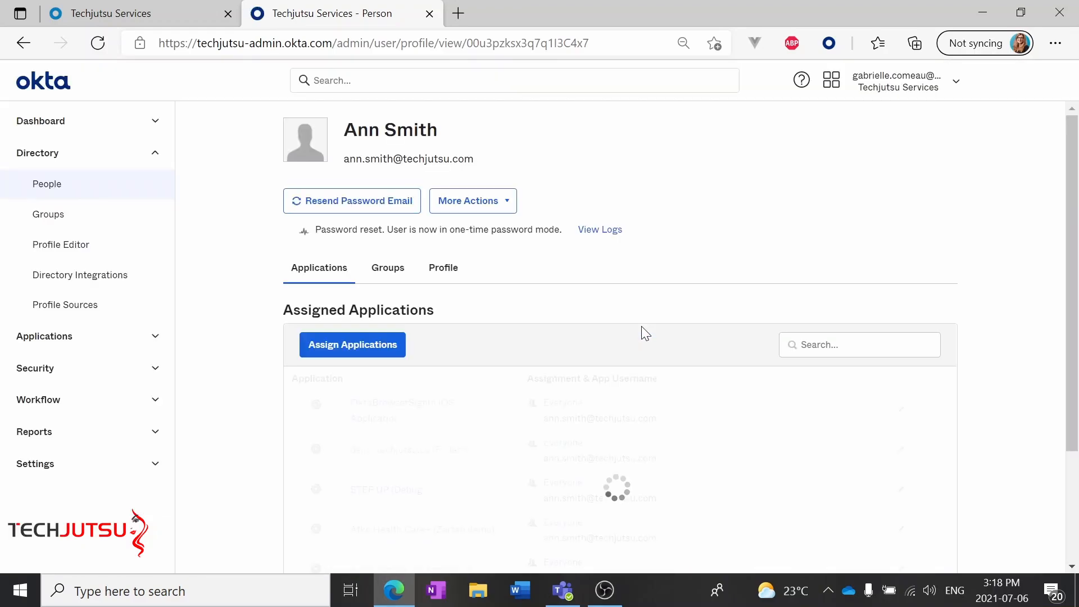